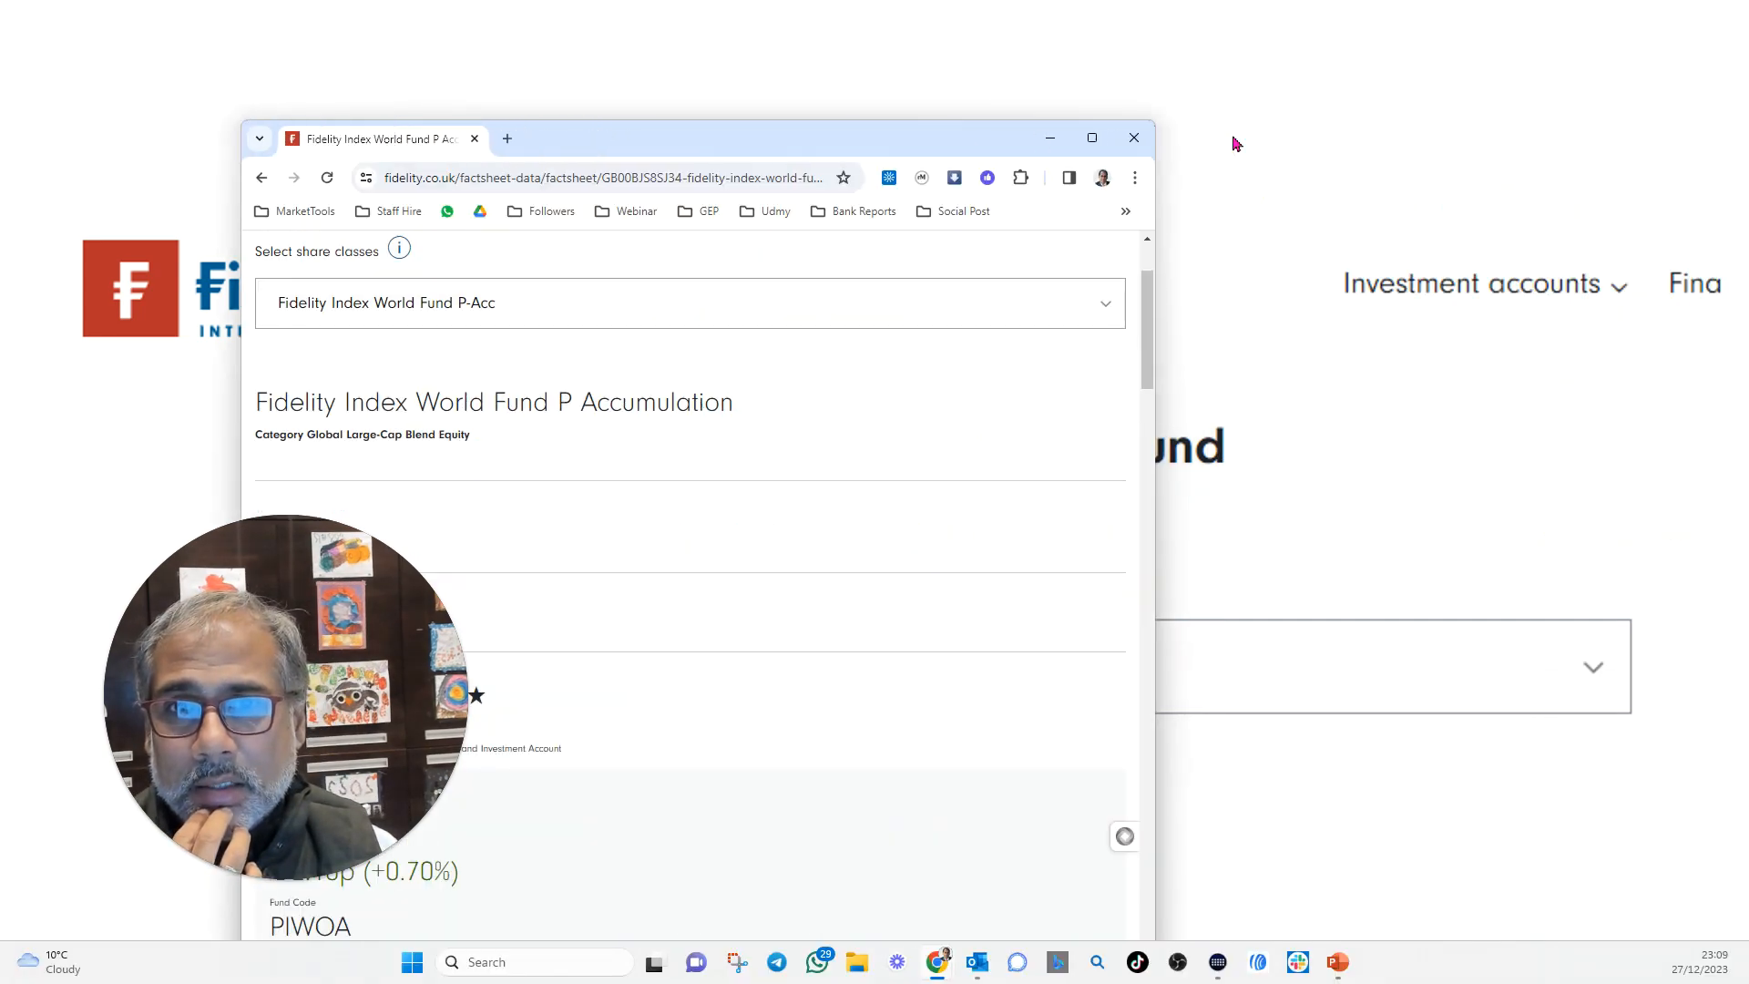
Maximize the browser window showing the Fidelity Index World Fund factsheet
left_click(1091, 138)
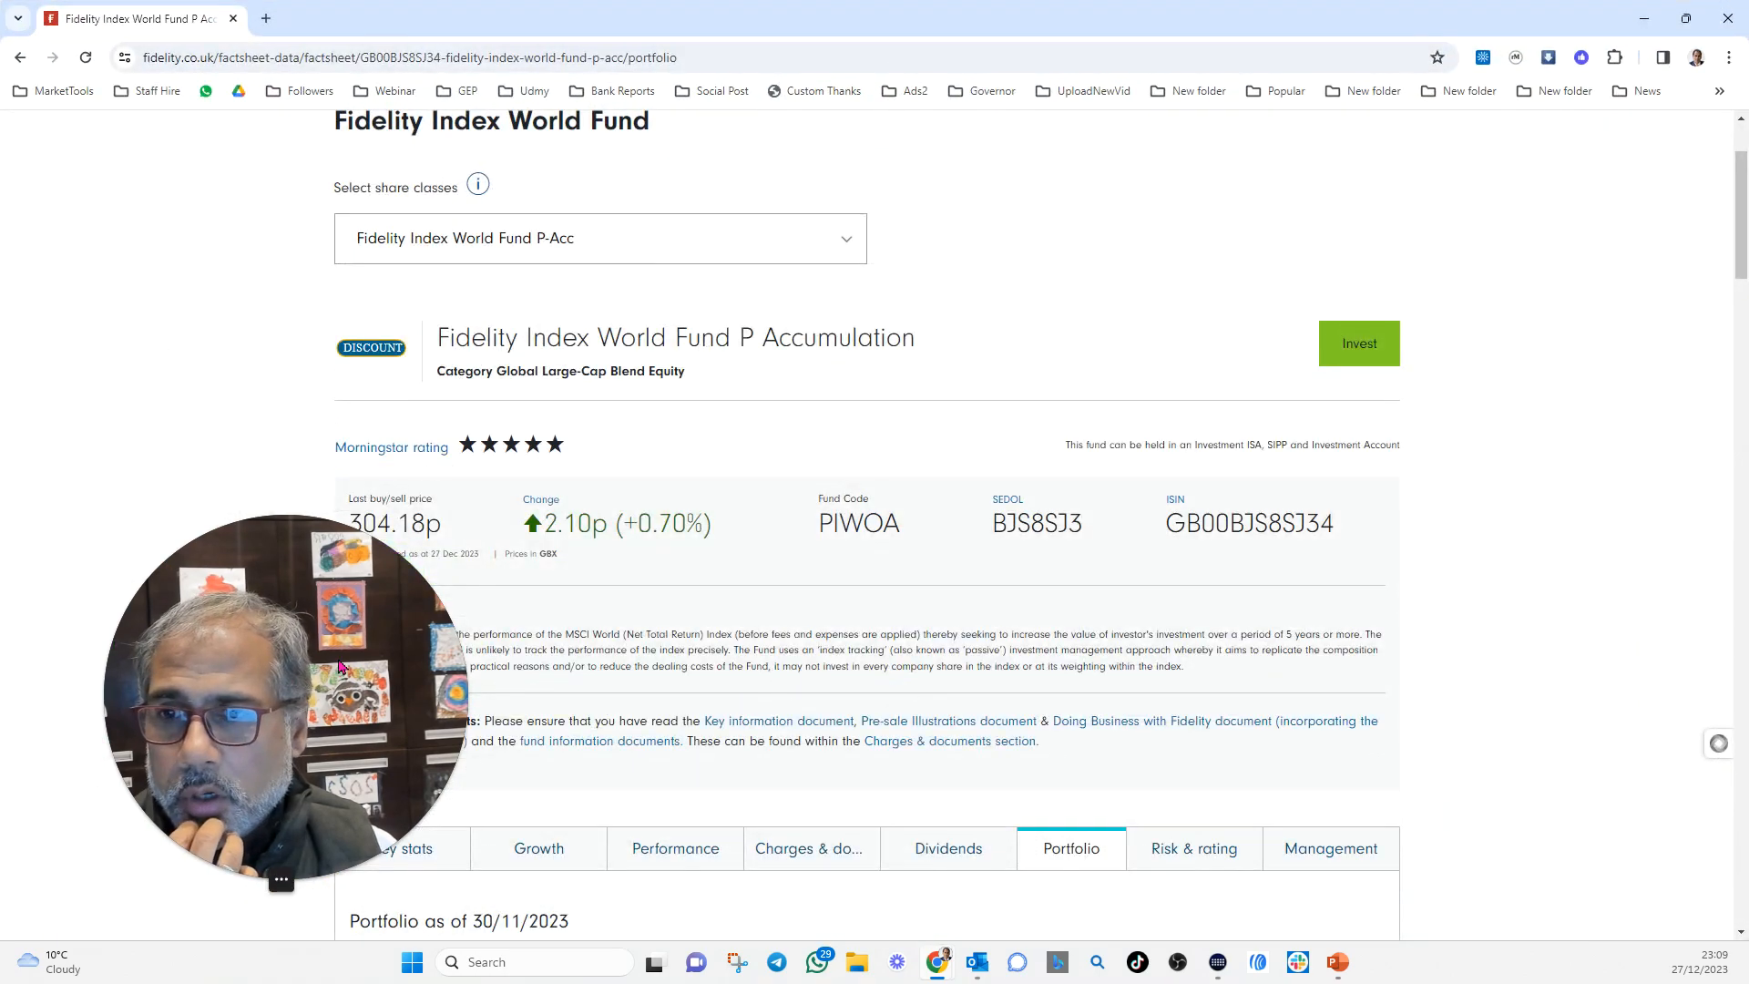
Scroll down to the Top 10 holdings table led by Apple, with 1,510 equity holdings
scroll("down", 3)
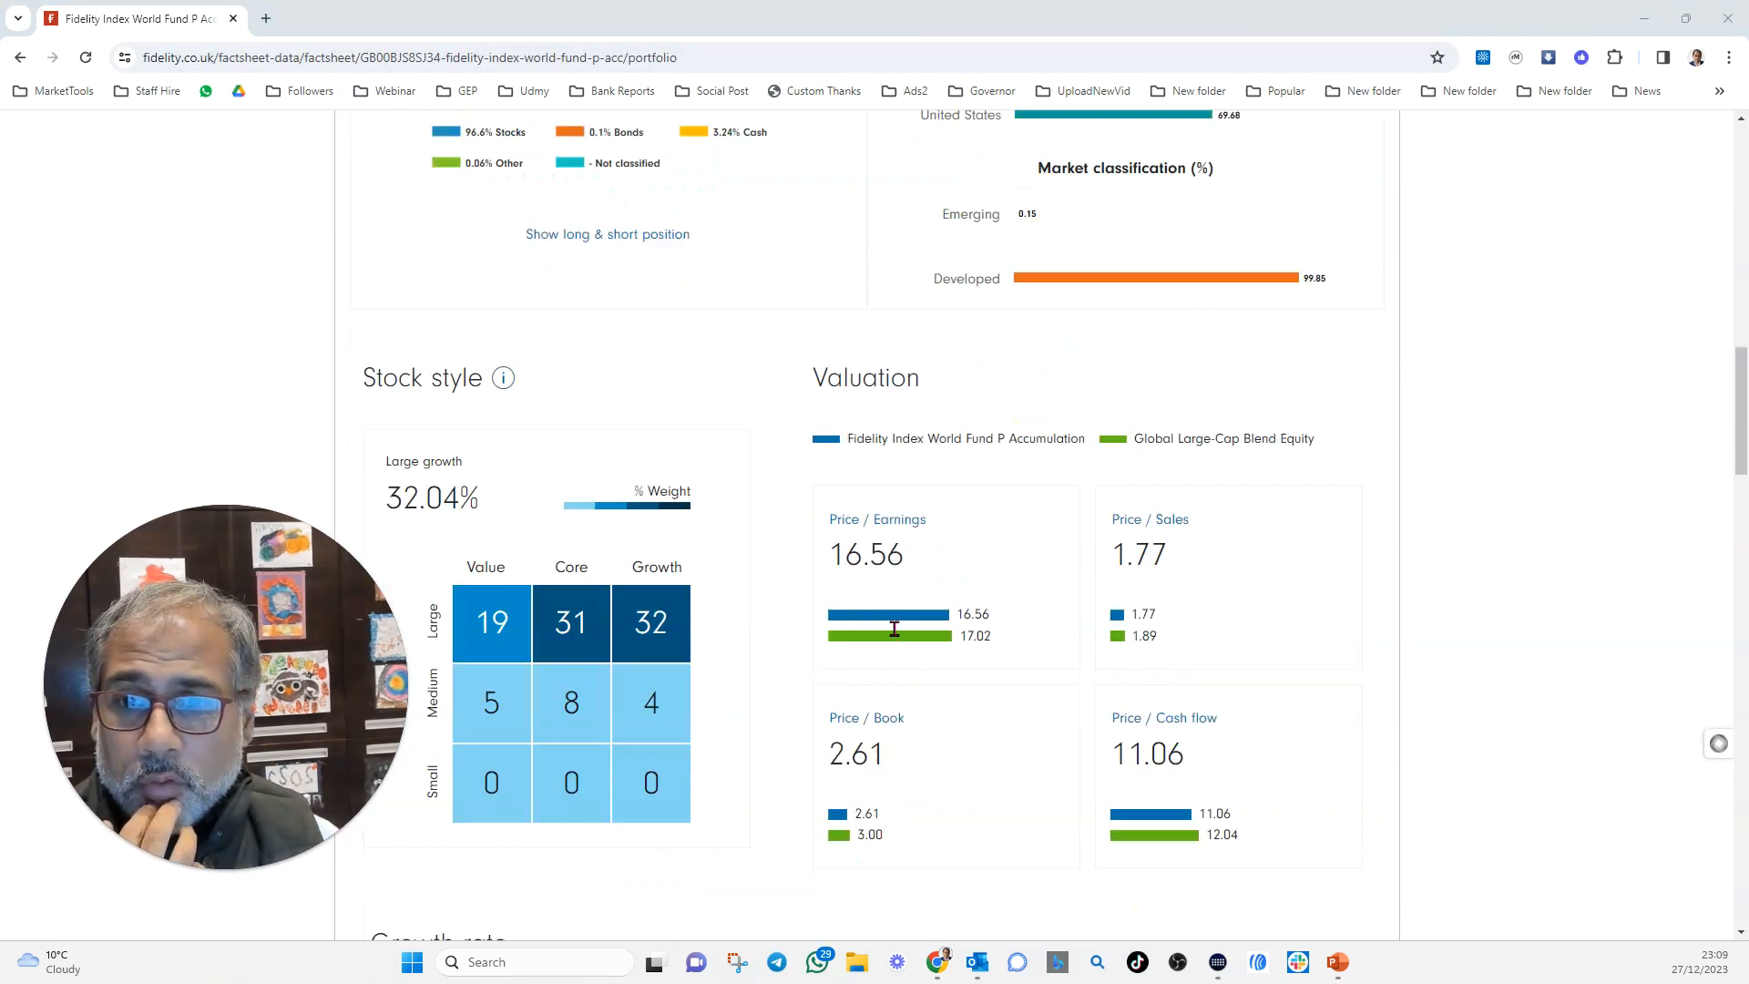
scroll("down", 3)
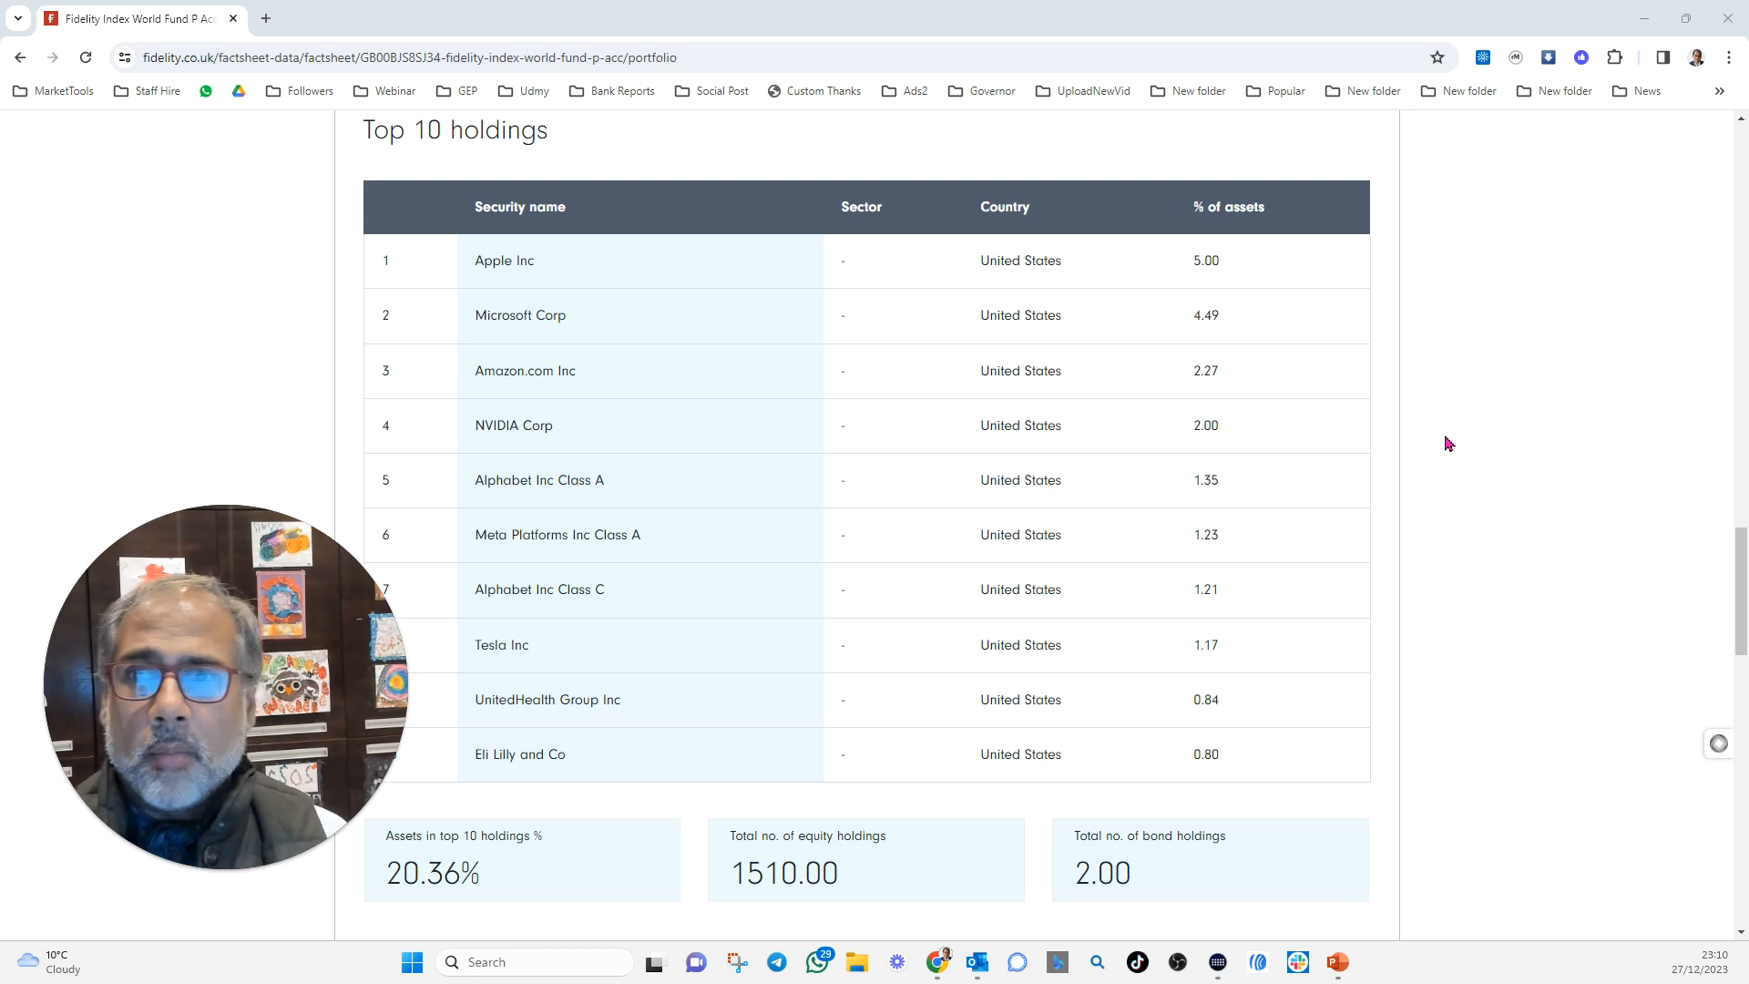
mouse_move(557, 268)
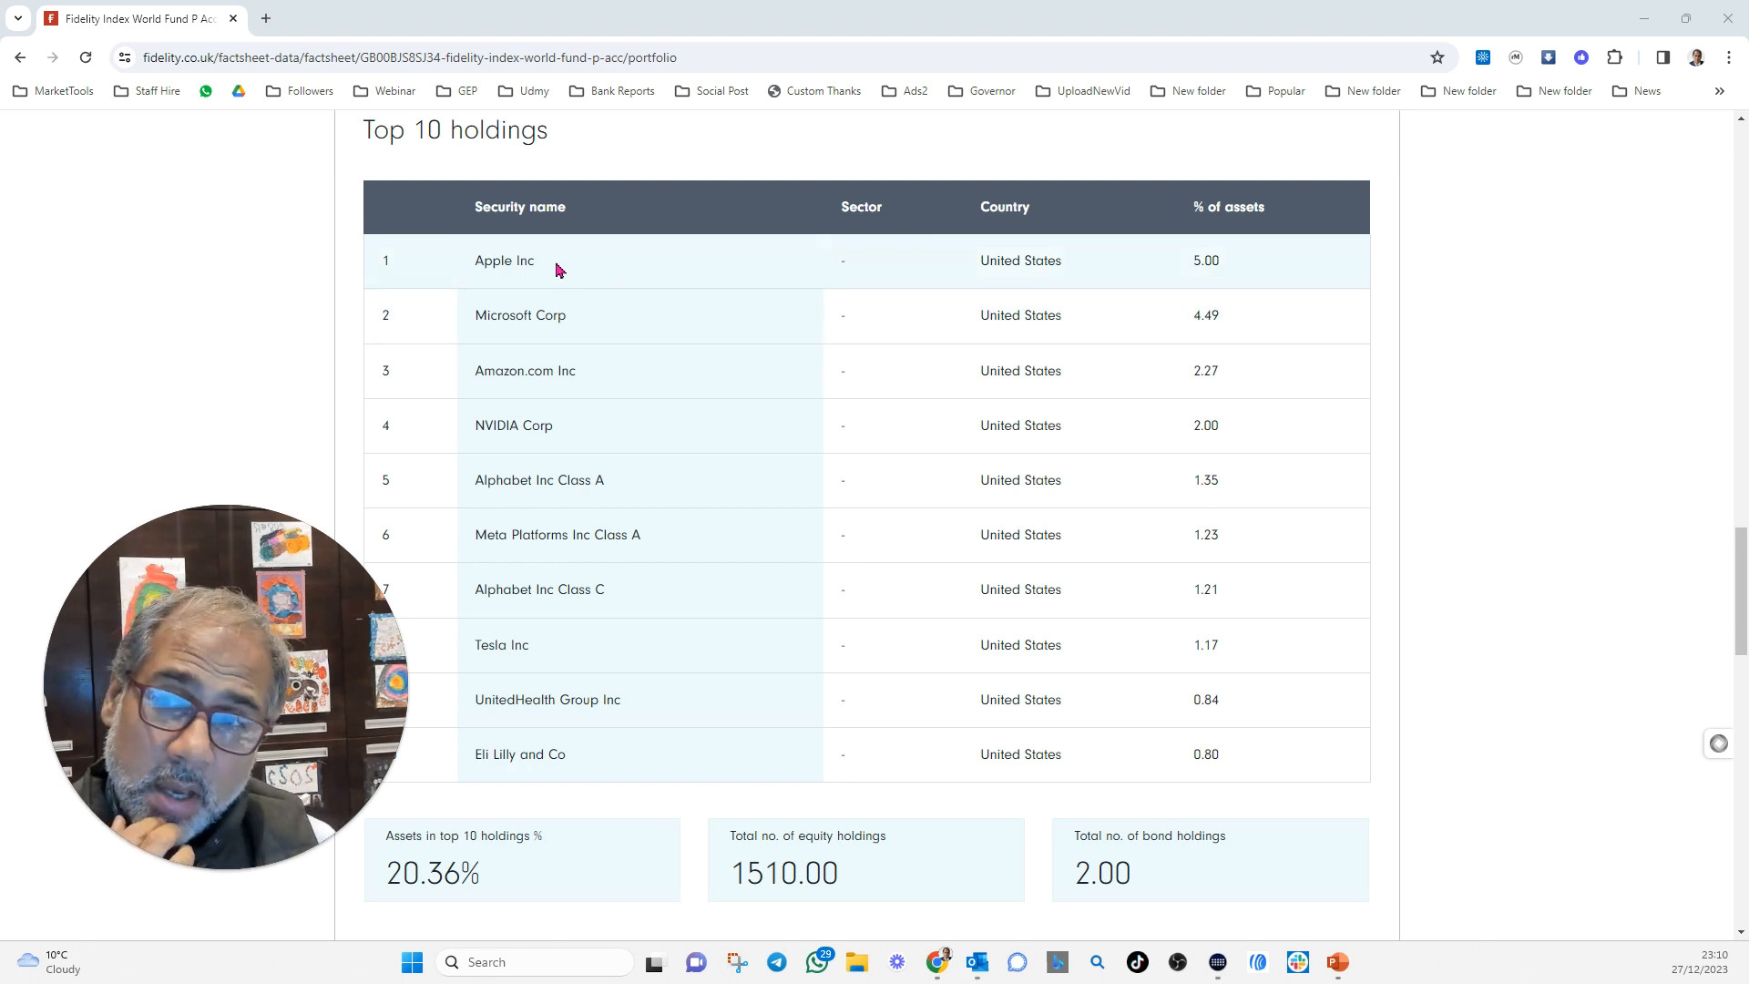
mouse_move(1222, 282)
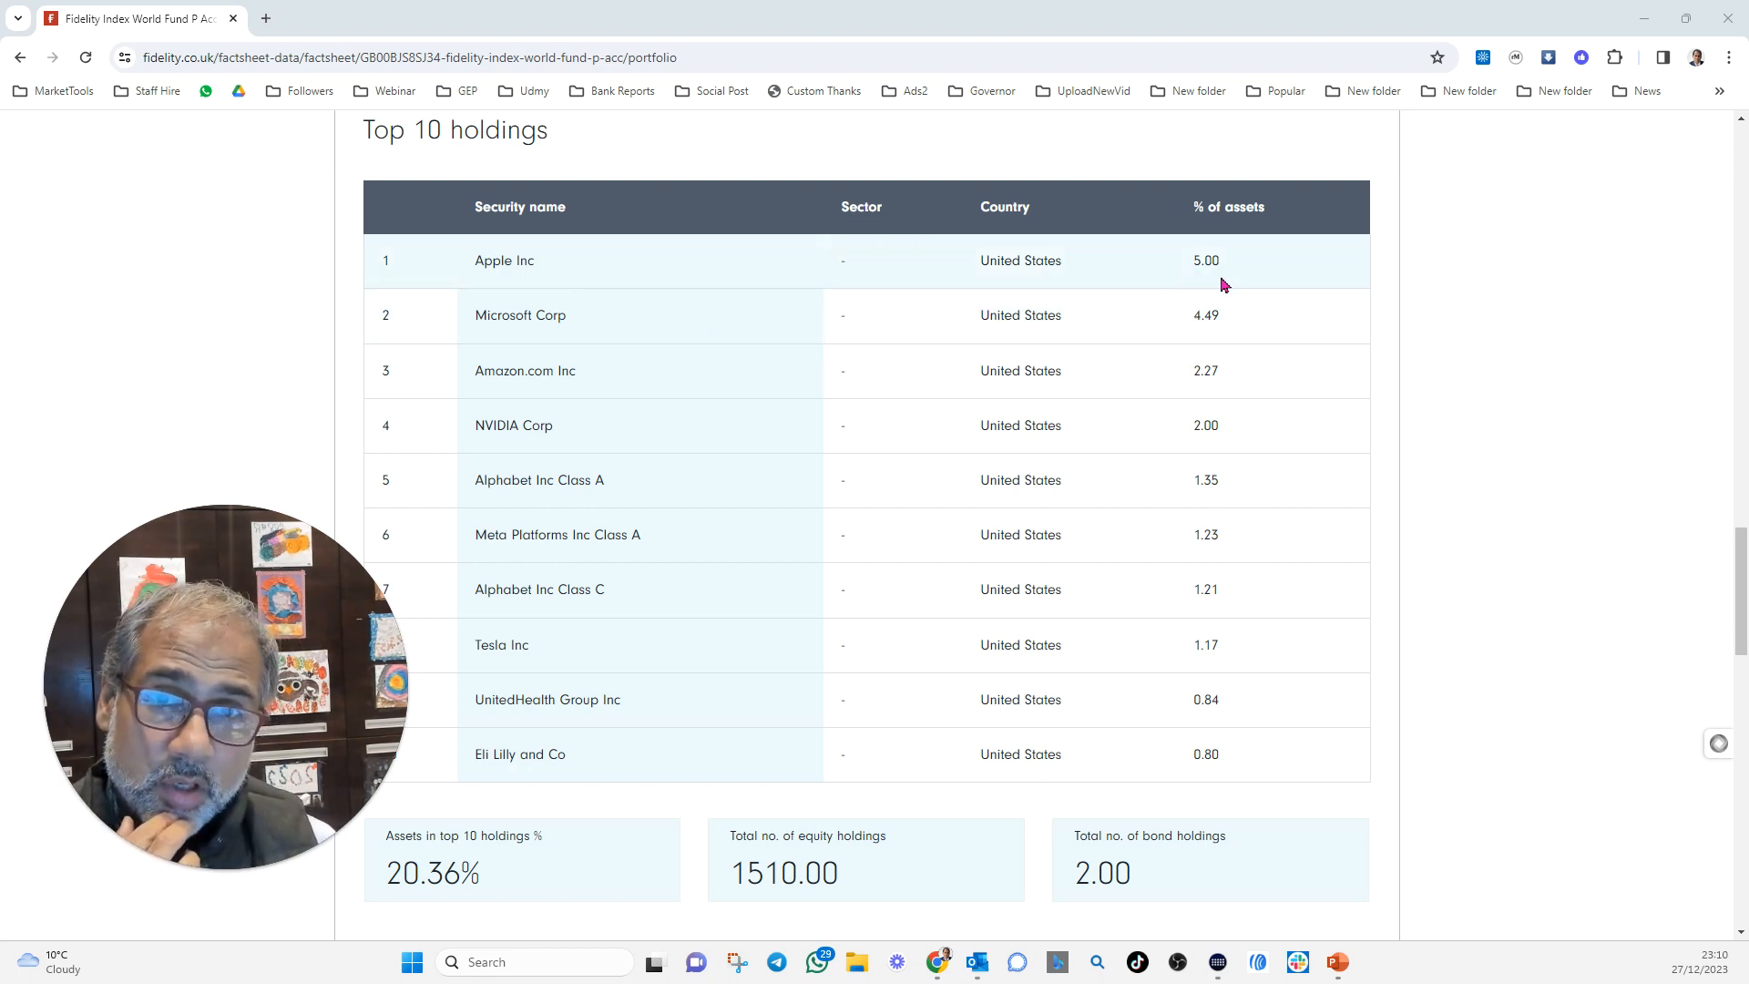
mouse_move(1232, 678)
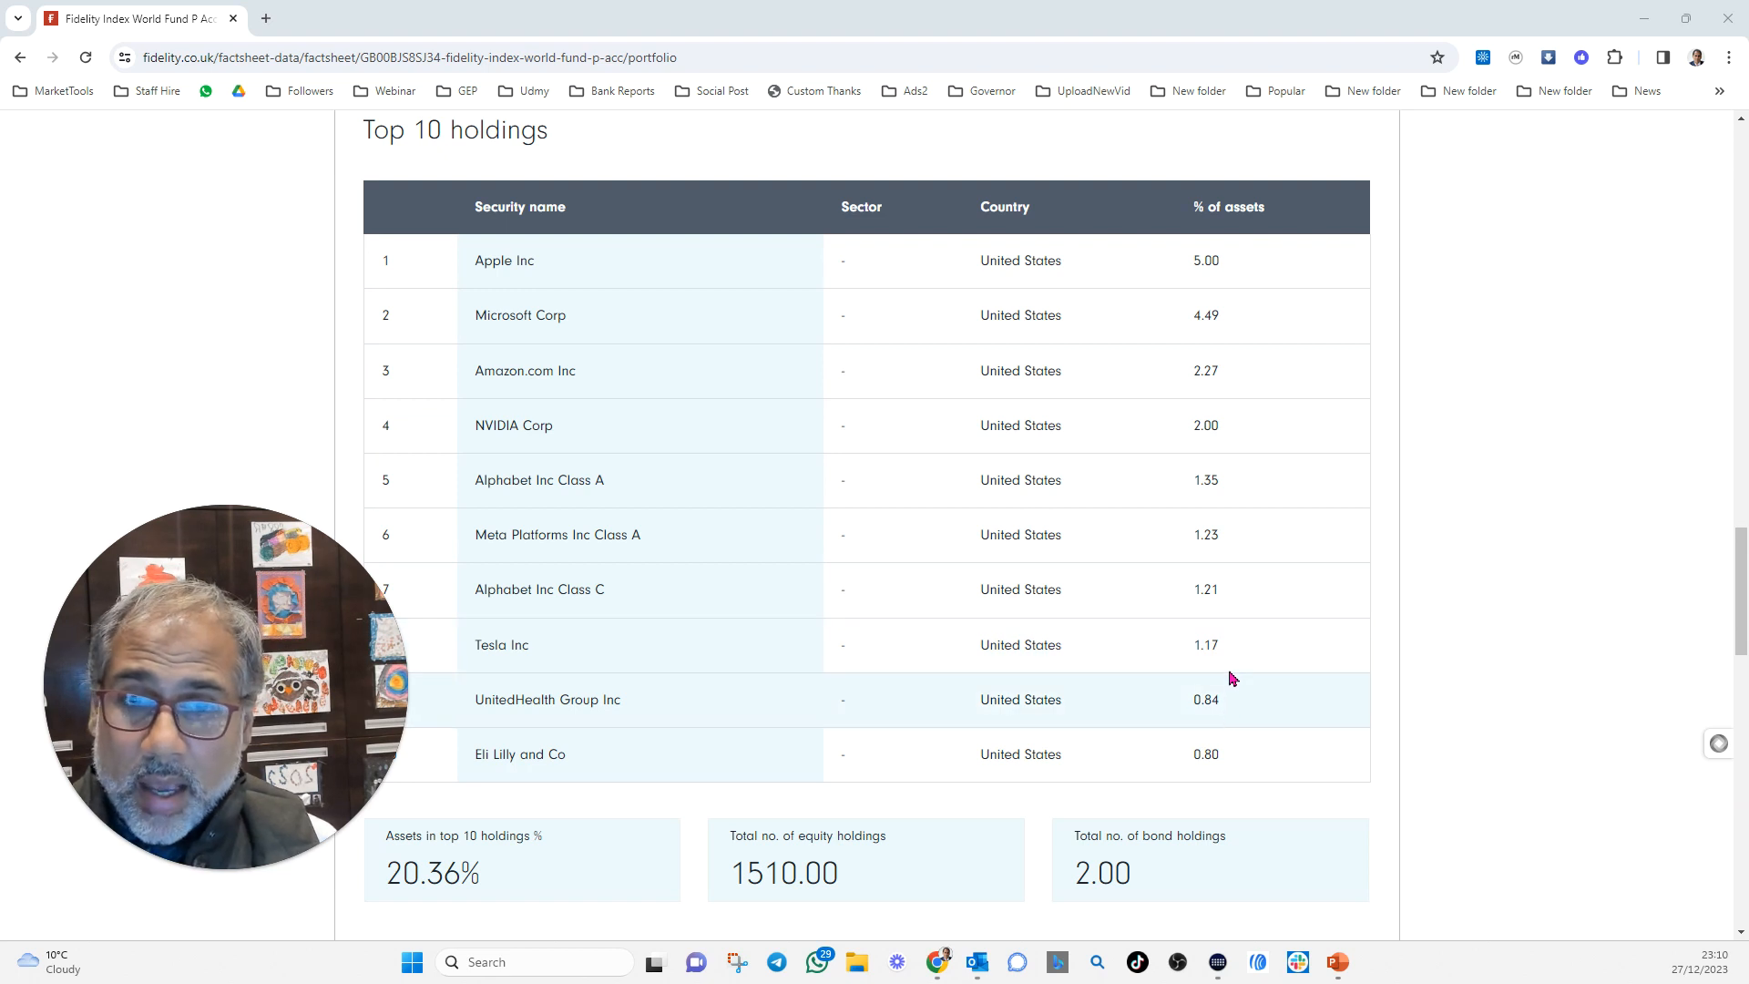
mouse_move(1222, 660)
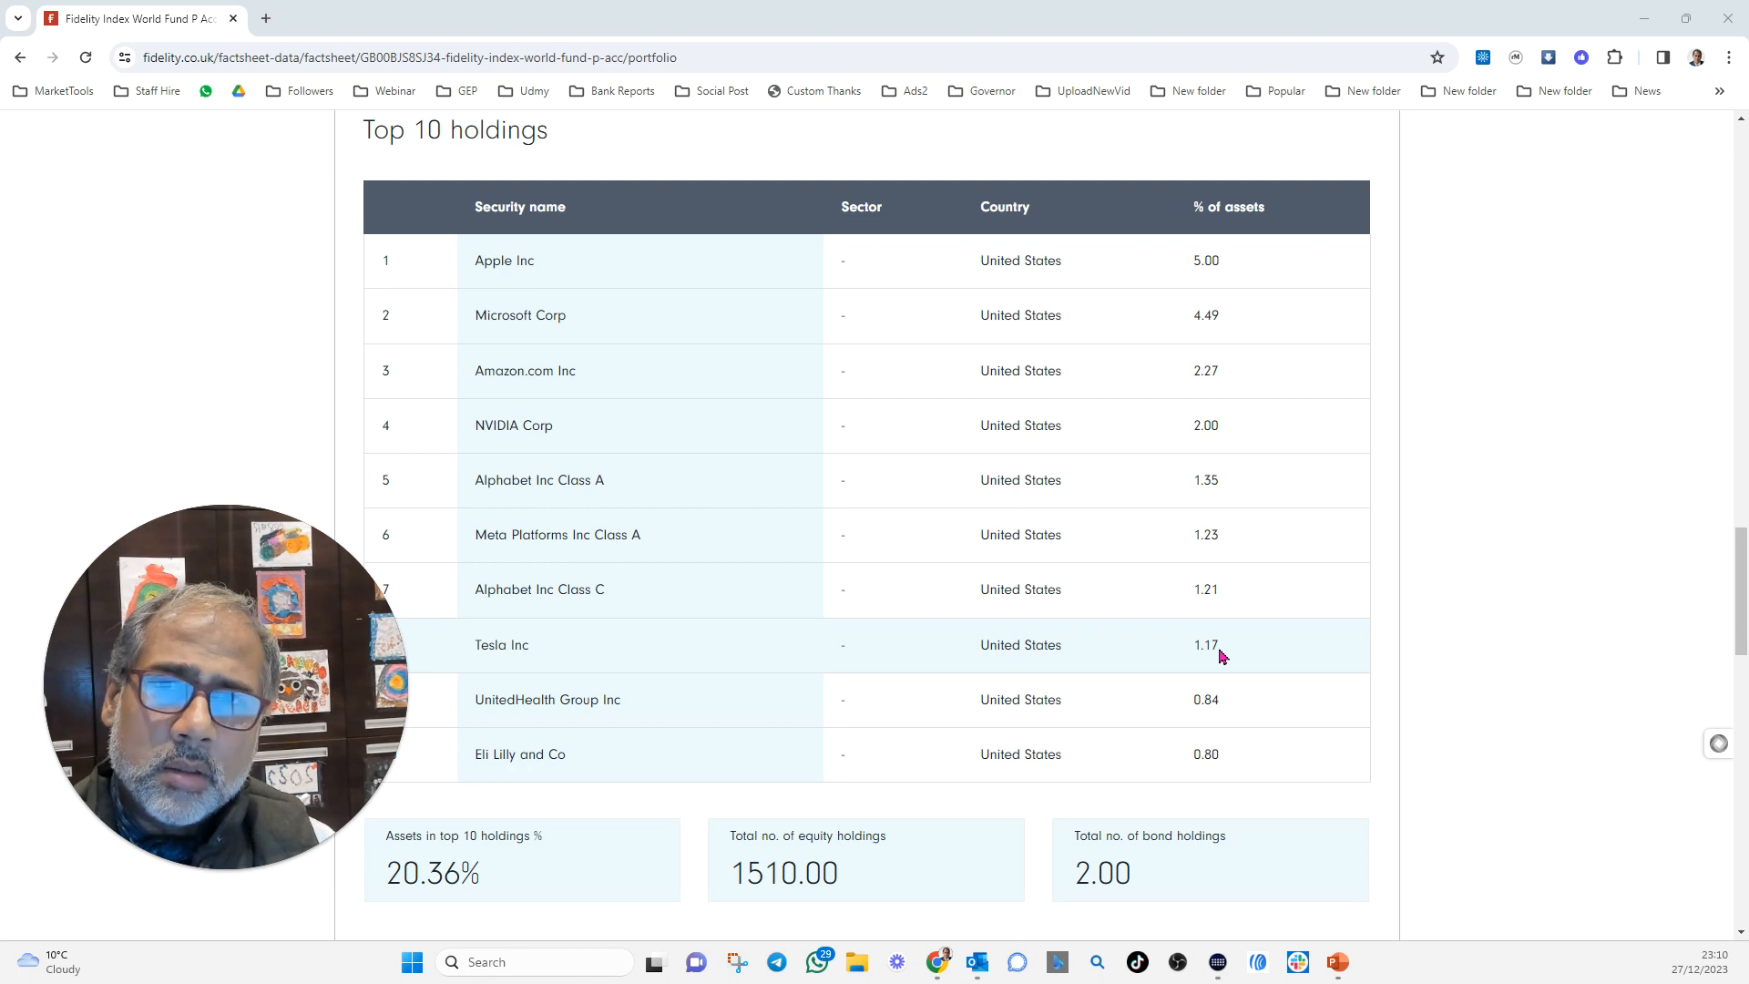
mouse_move(1193, 653)
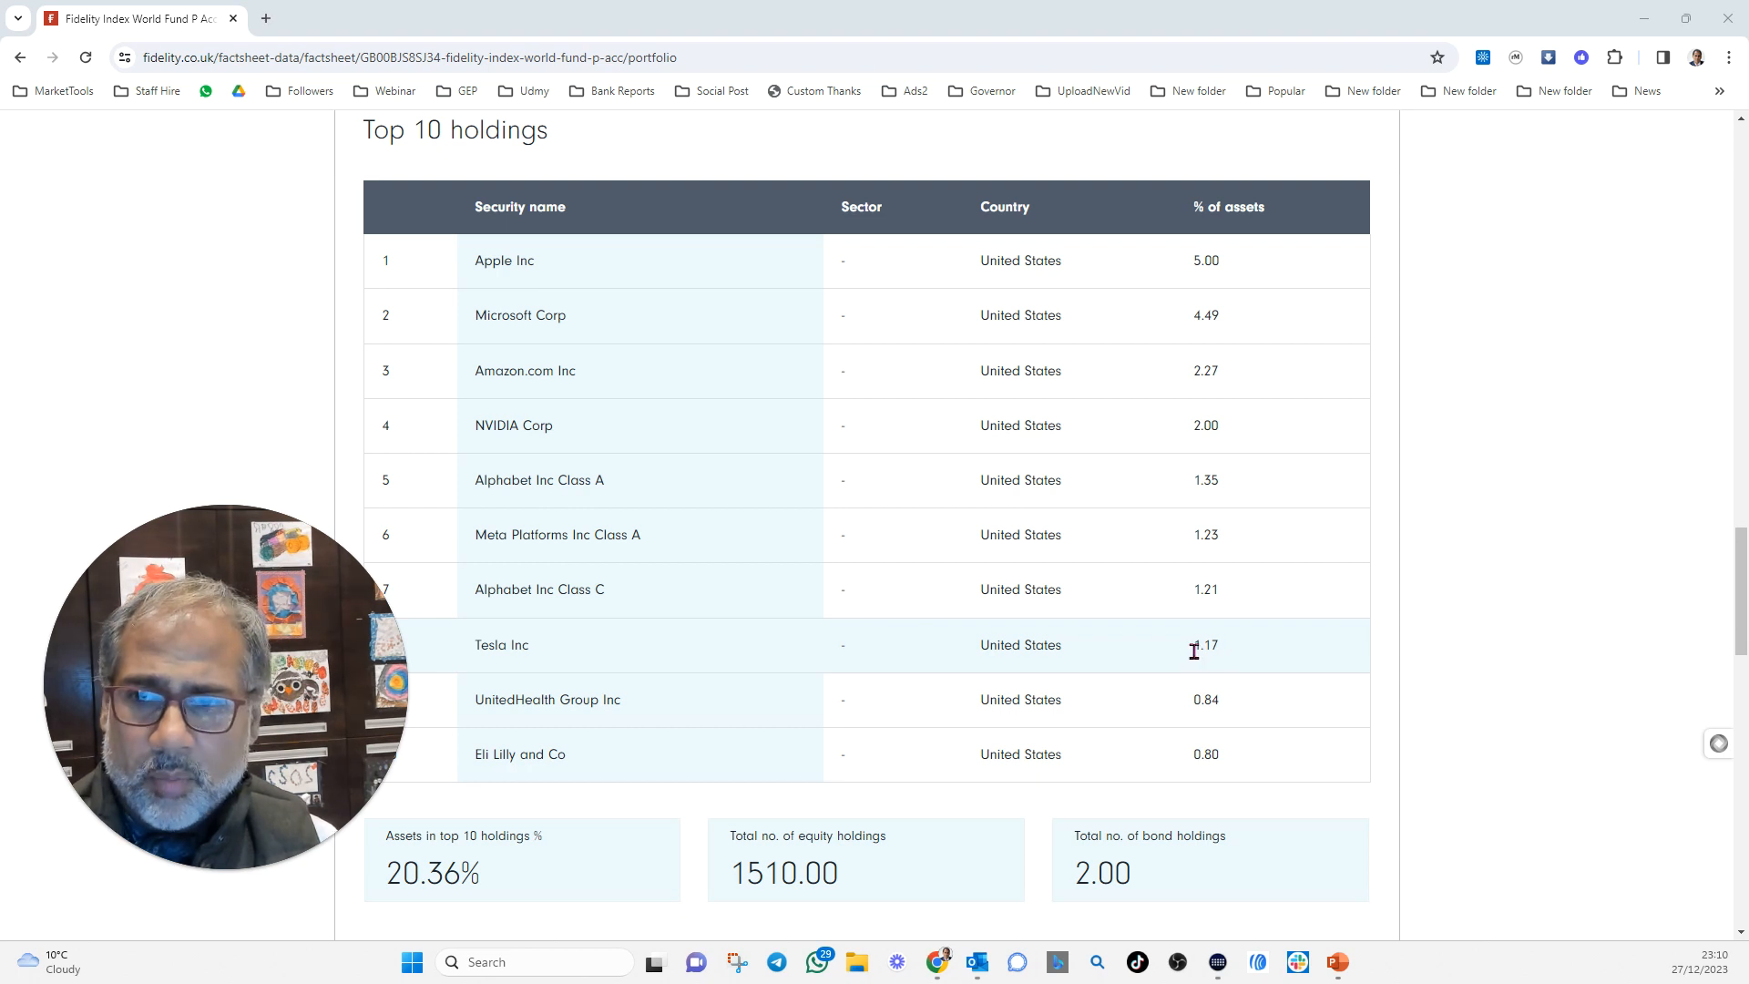
mouse_move(1241, 666)
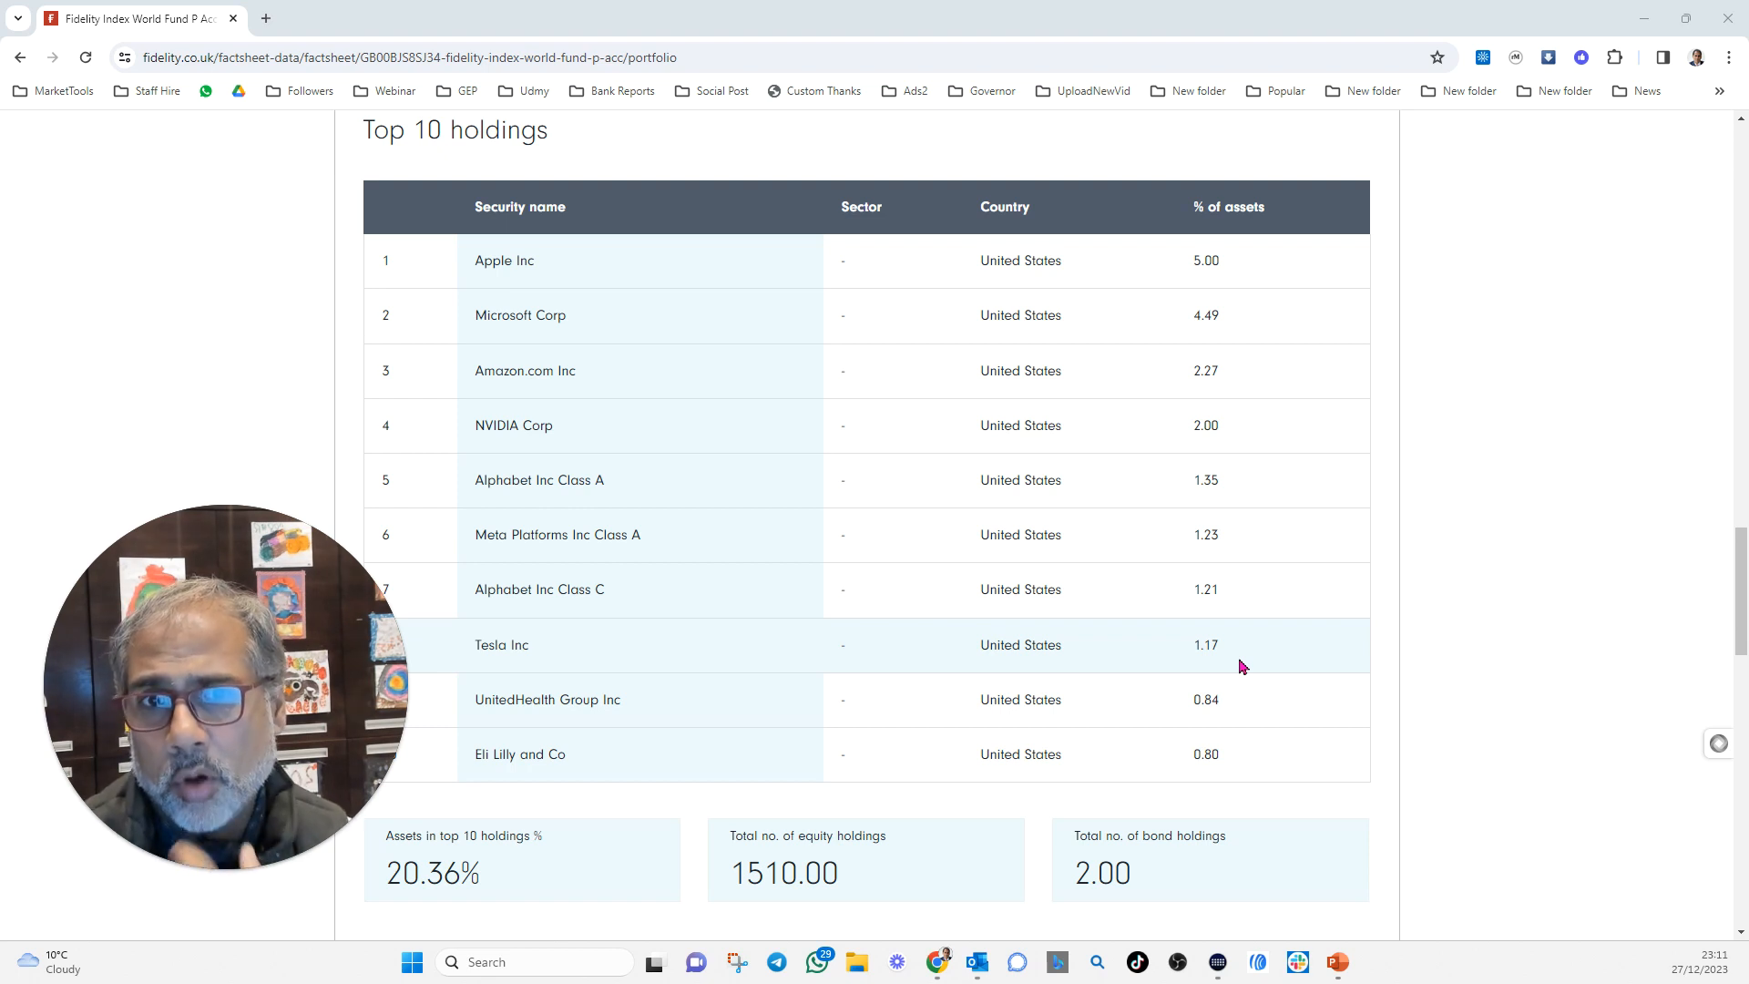
mouse_move(1286, 648)
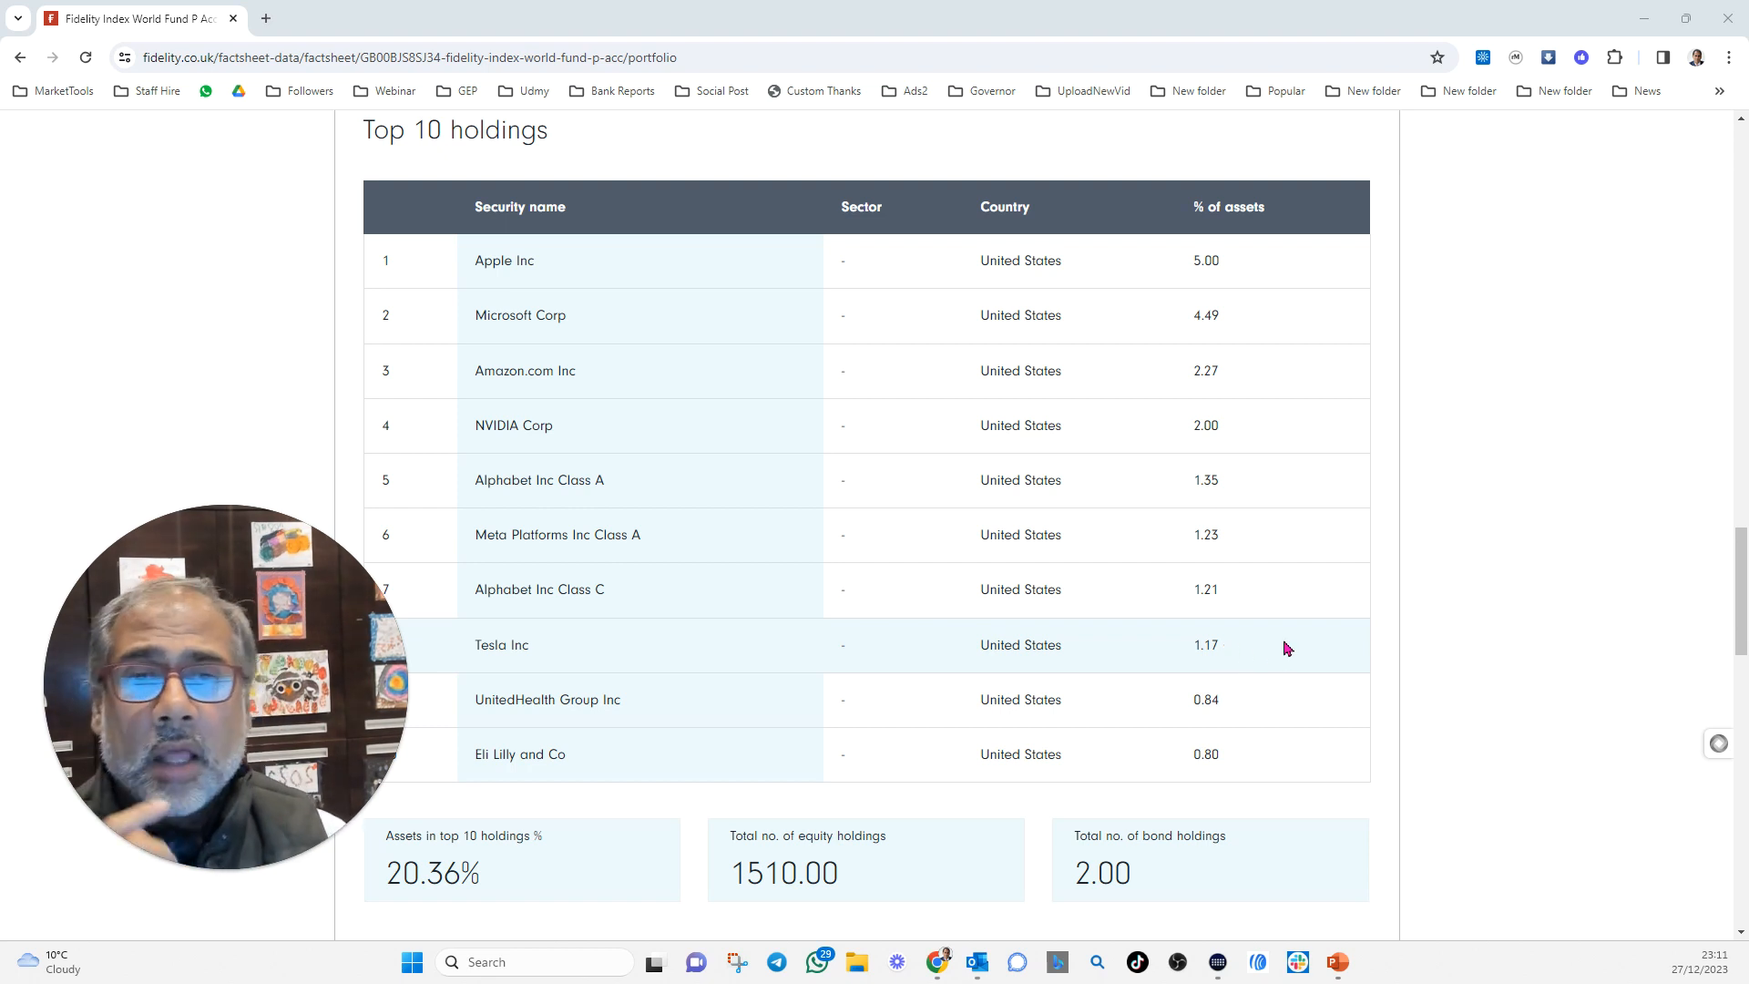
mouse_move(1234, 263)
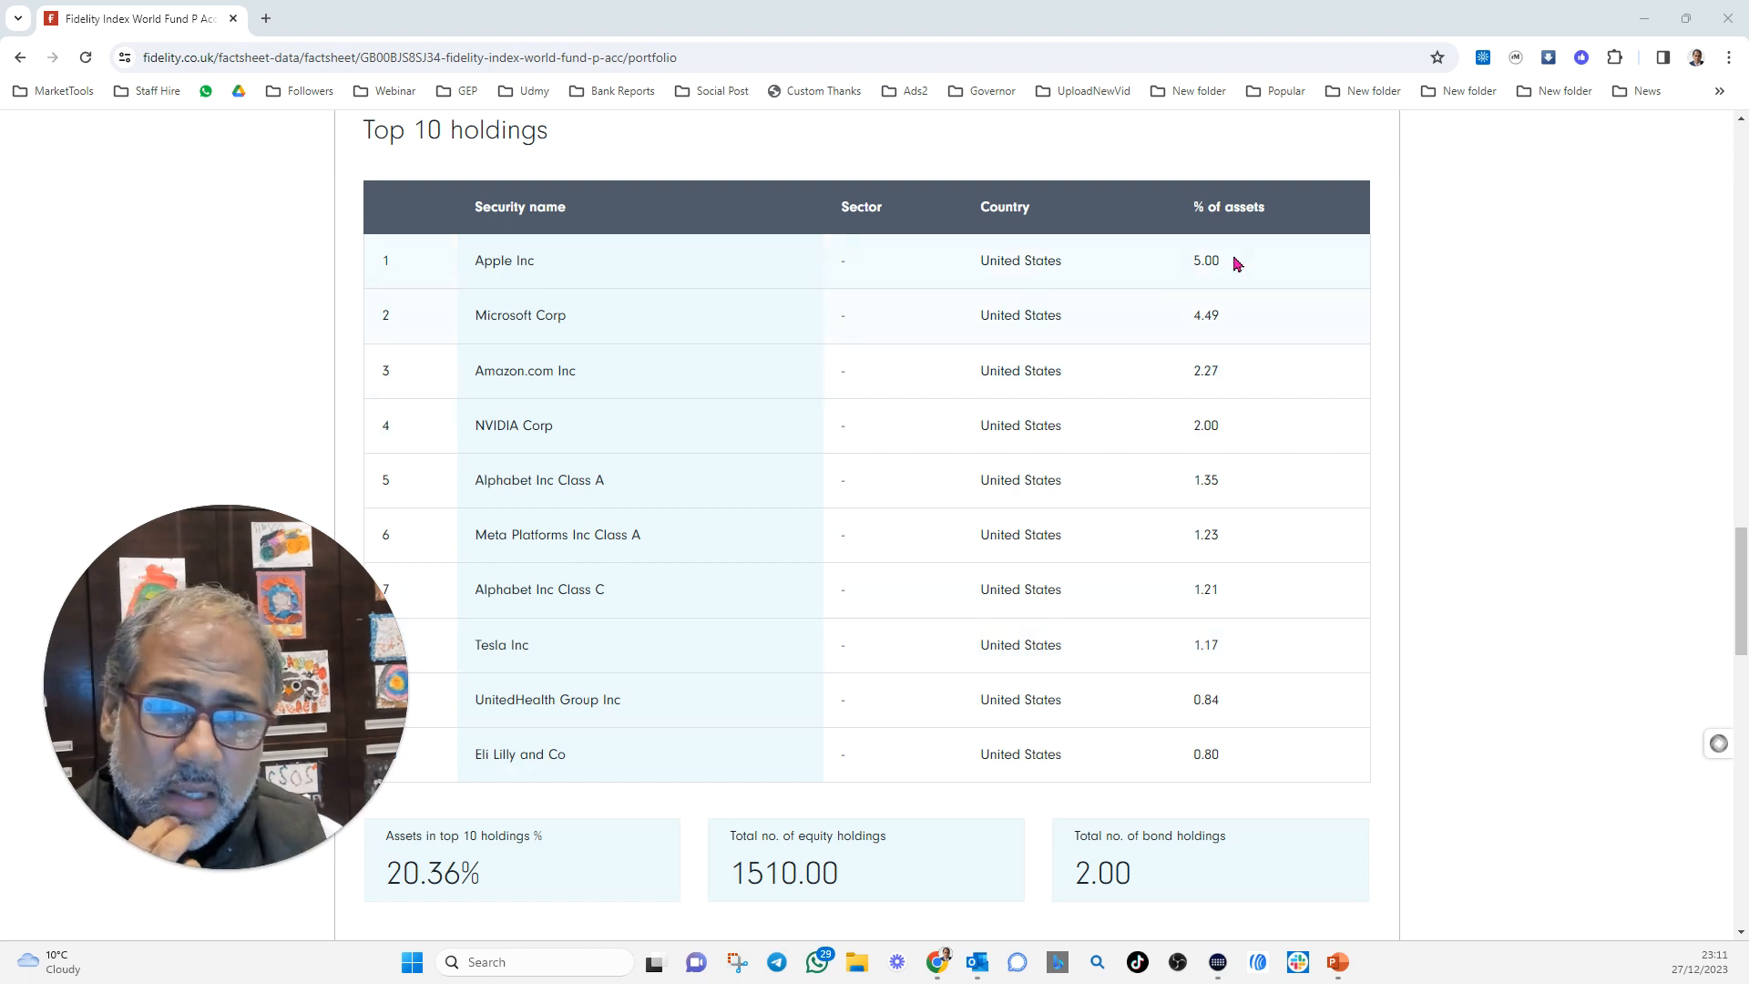
mouse_move(457, 777)
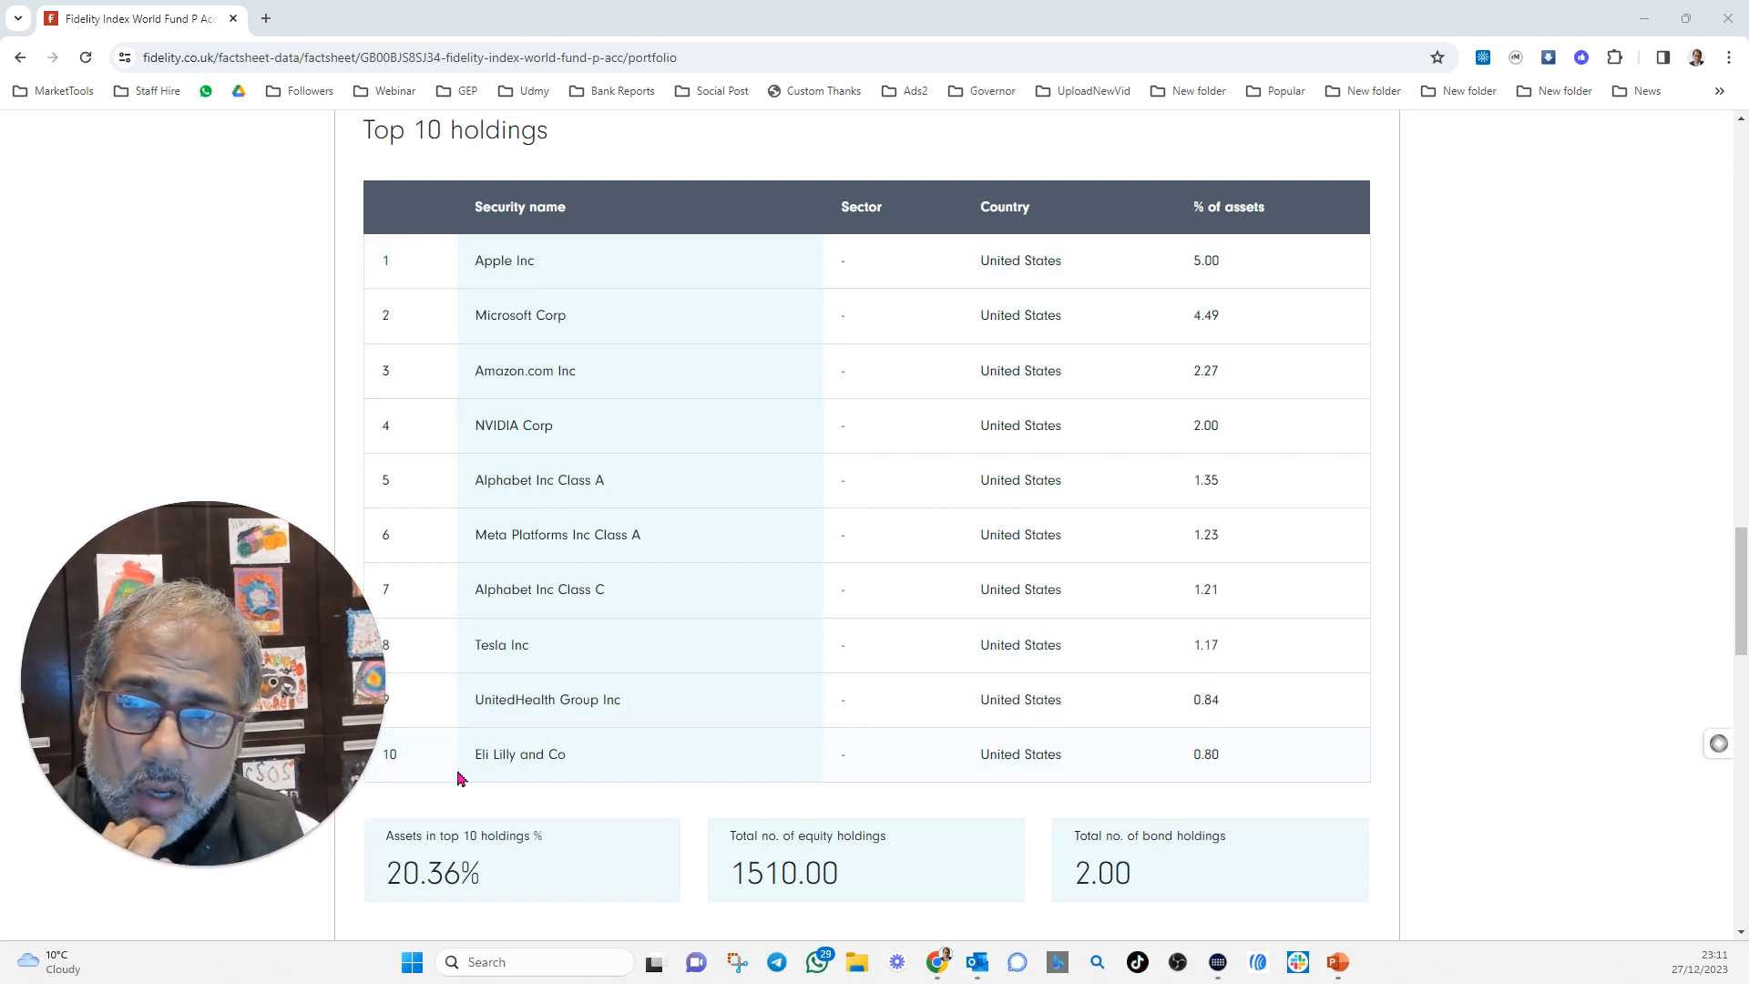
mouse_move(1216, 775)
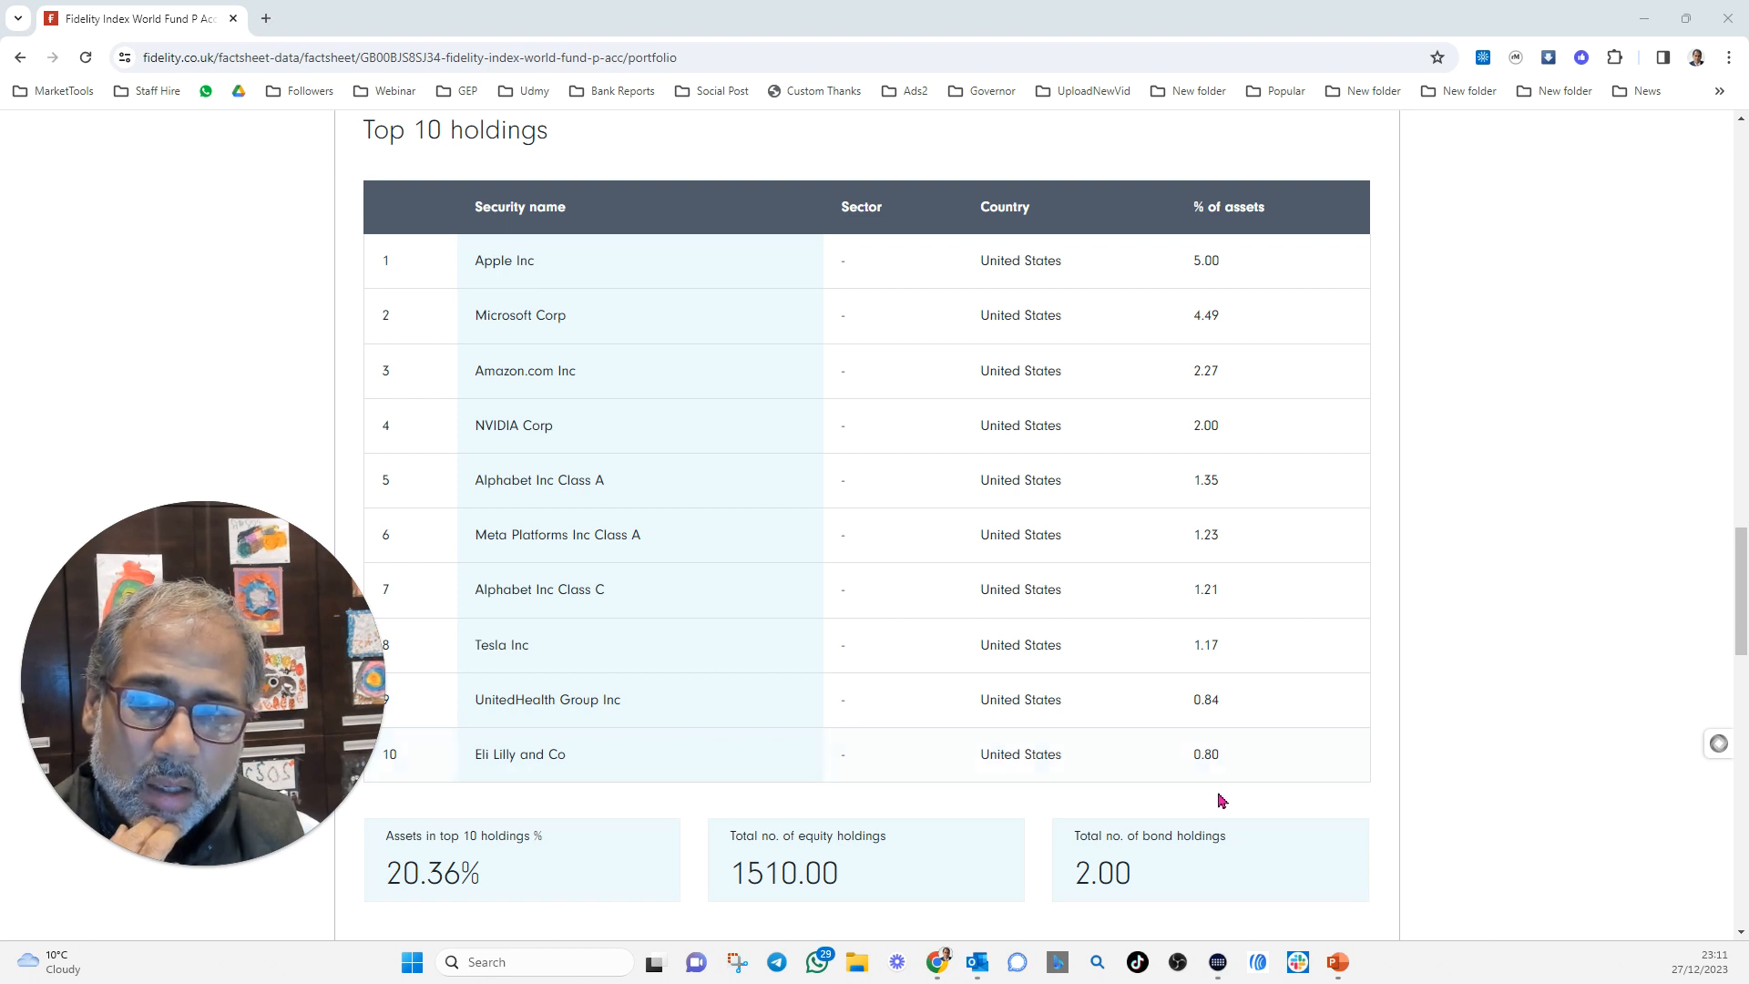
mouse_move(1242, 810)
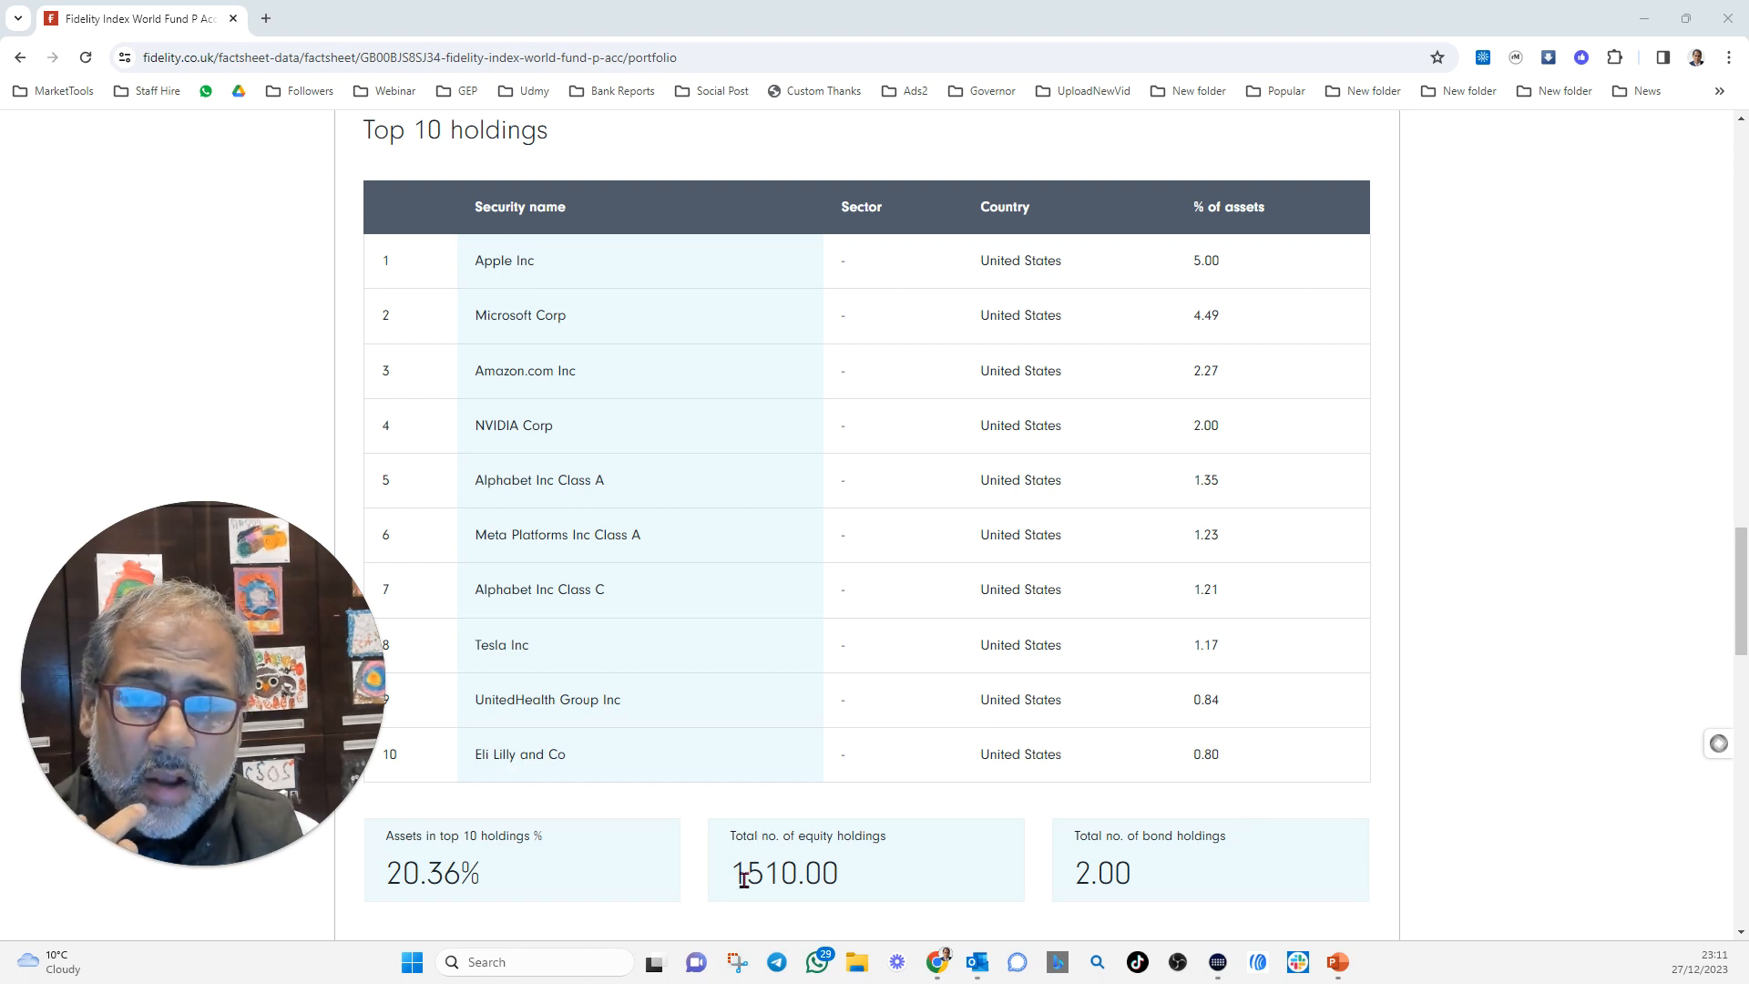
Select the 1510 figure in the 'Total no. of equity holdings' box
double_click(785, 873)
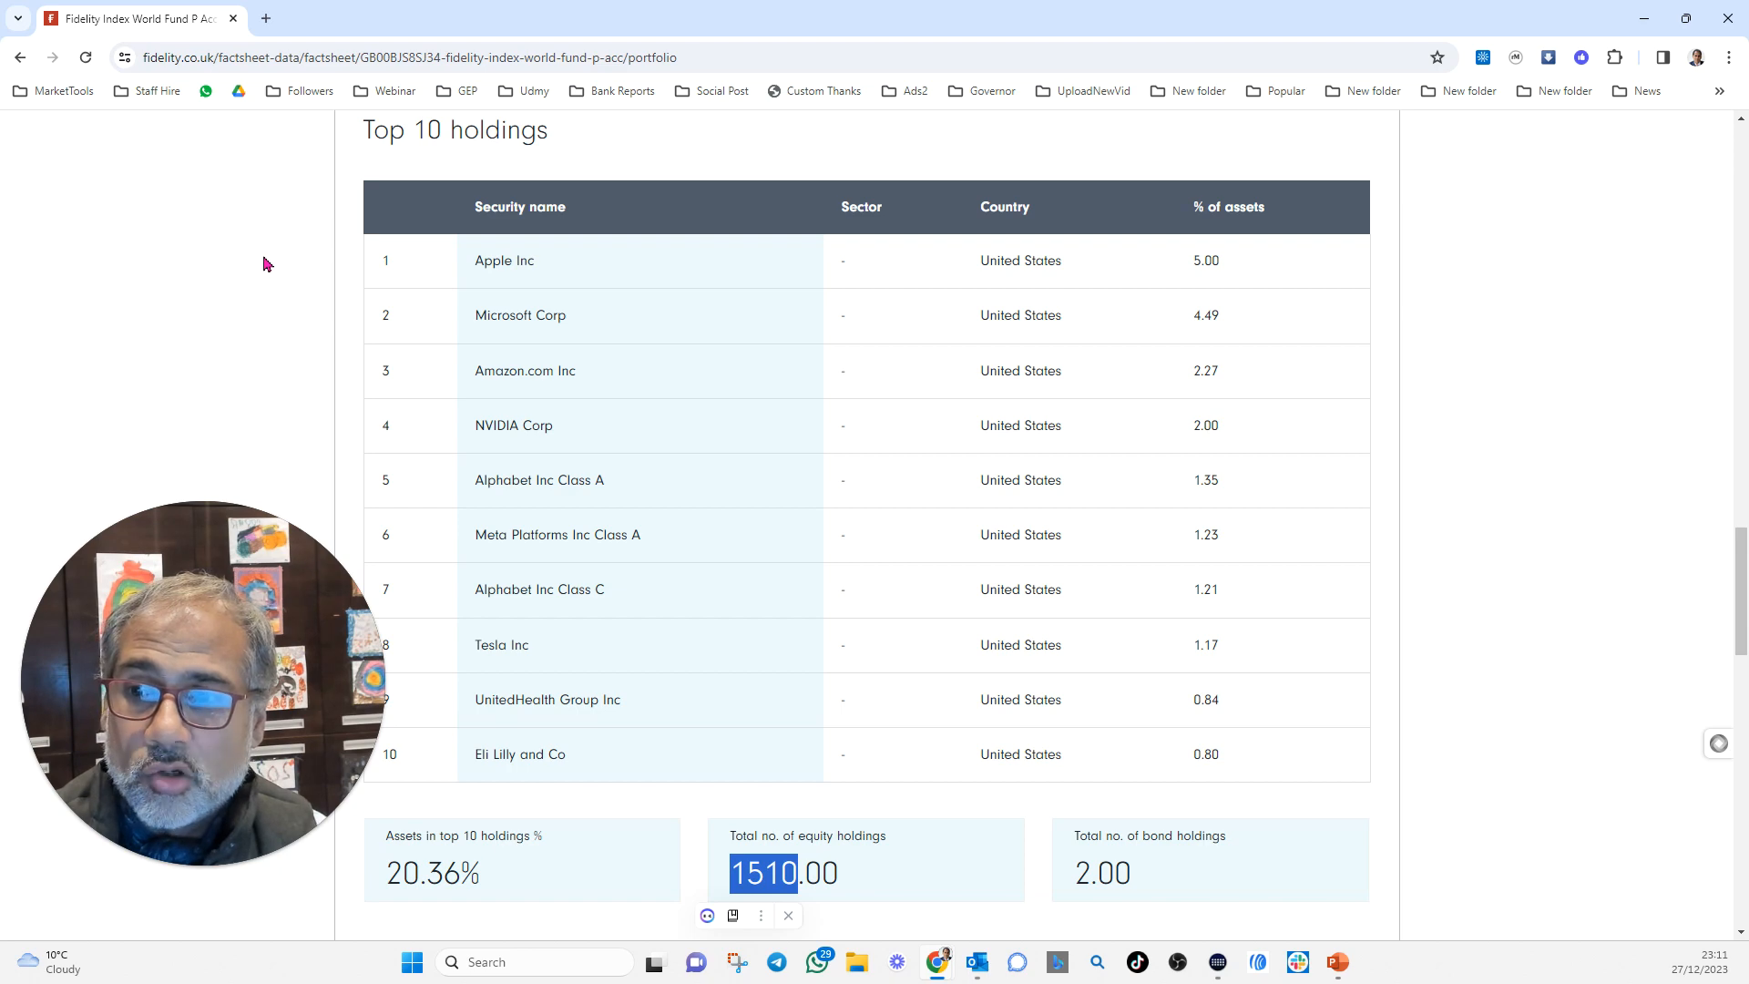
mouse_move(148, 292)
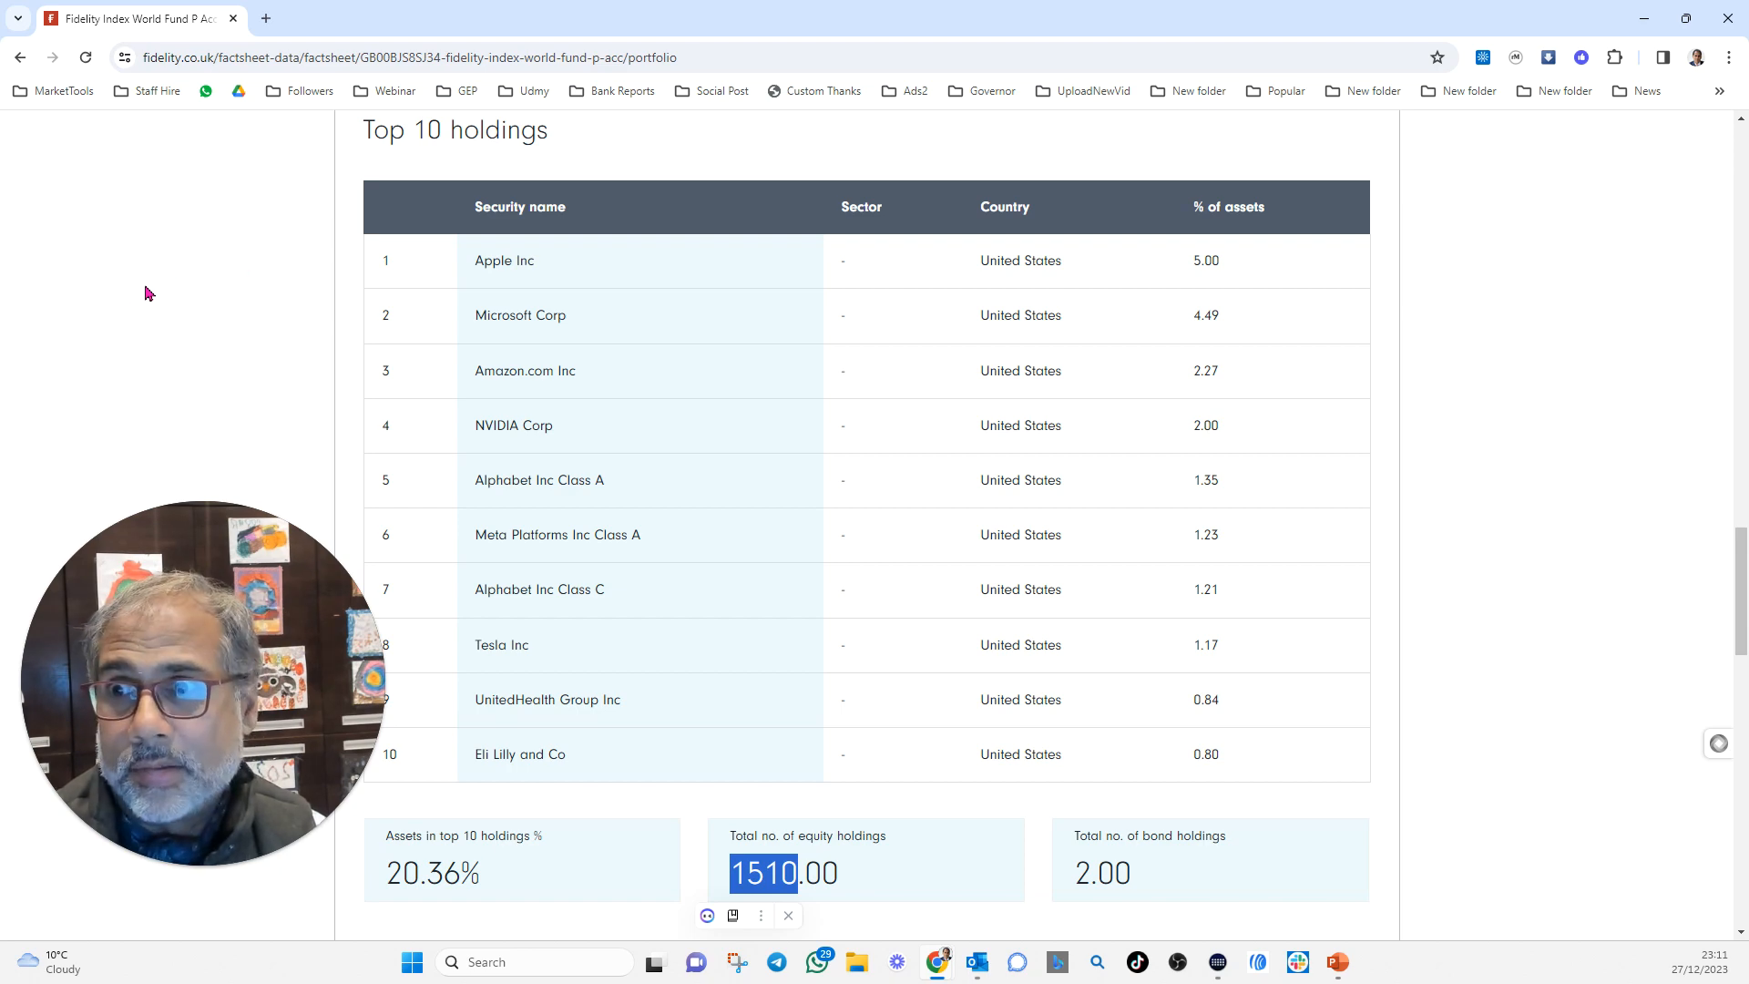